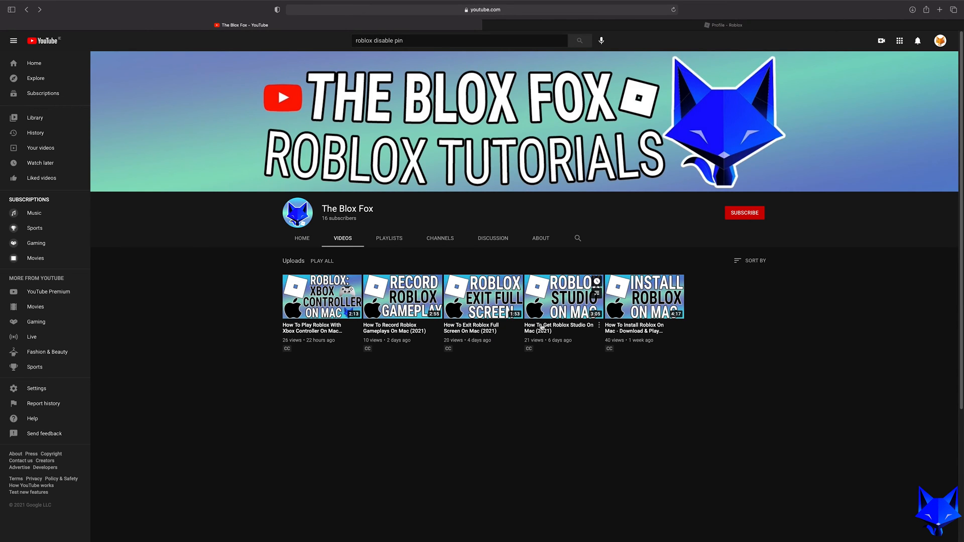
mouse_move(597, 57)
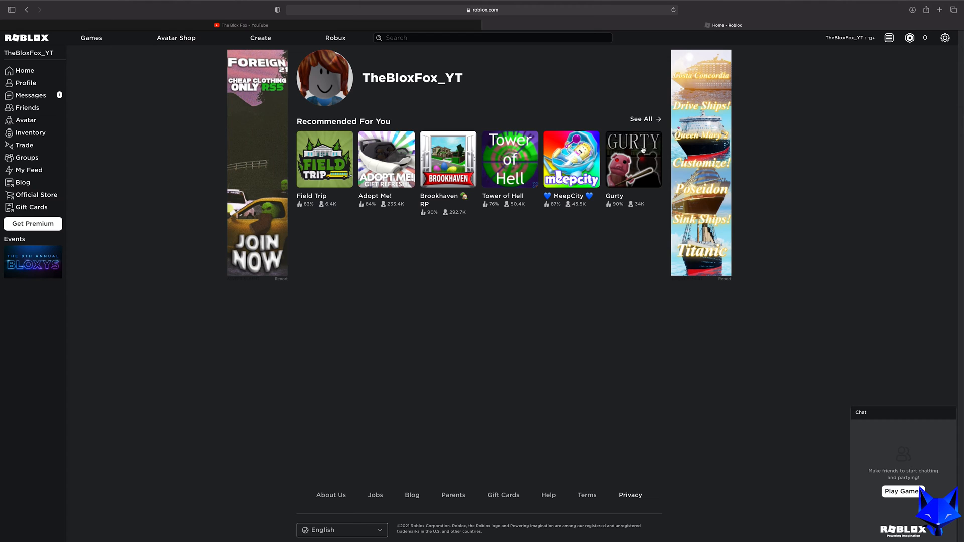
- Return to the Roblox home page and bring up the account options menu from the gear icon
click(240, 24)
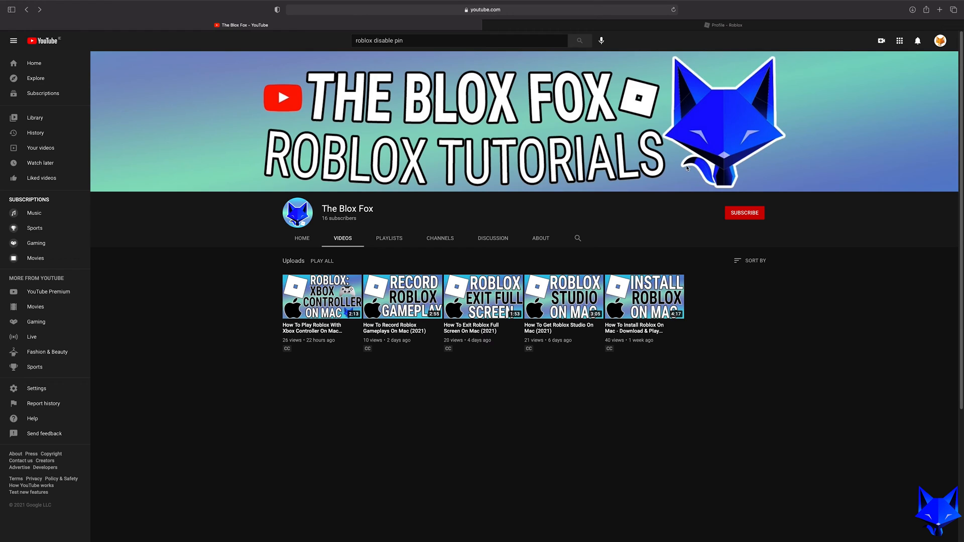
click(722, 25)
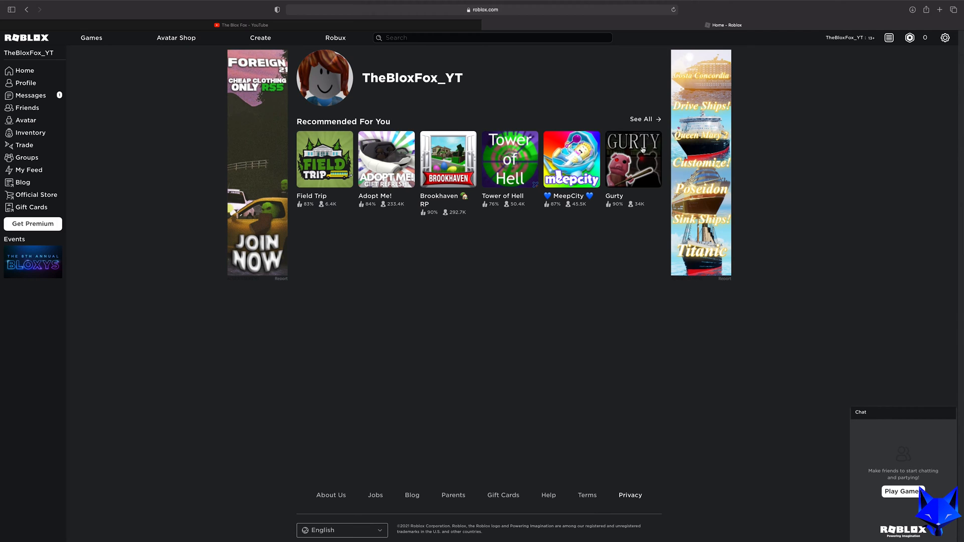
mouse_move(845, 125)
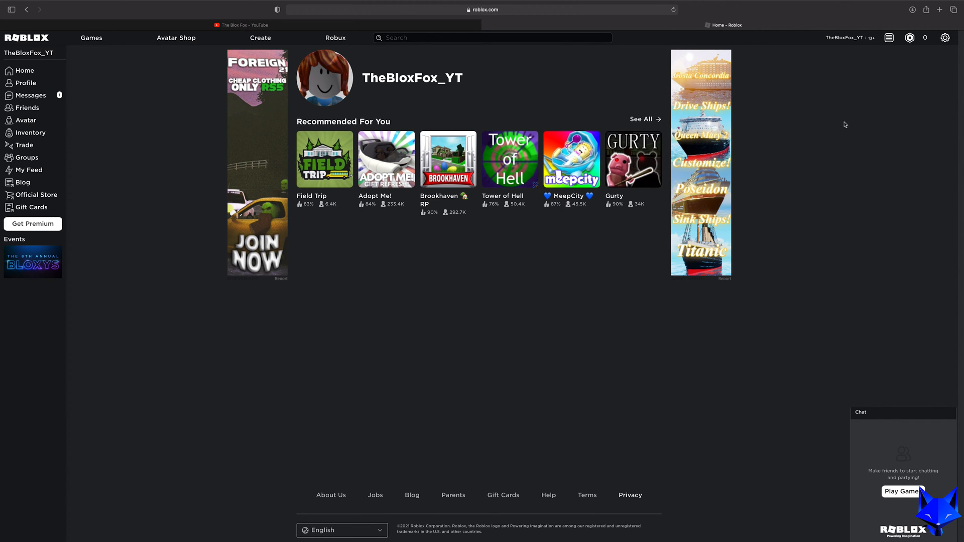
mouse_move(890, 83)
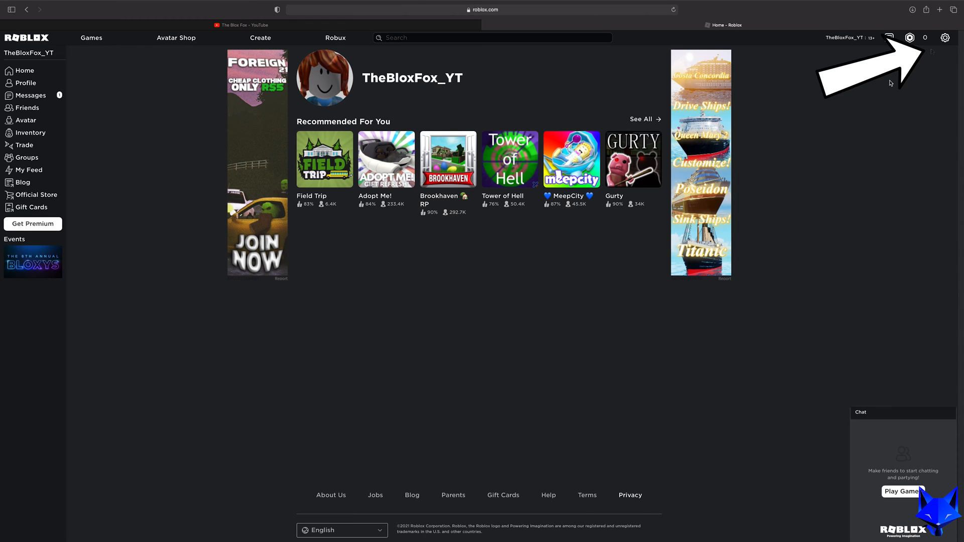
click(945, 37)
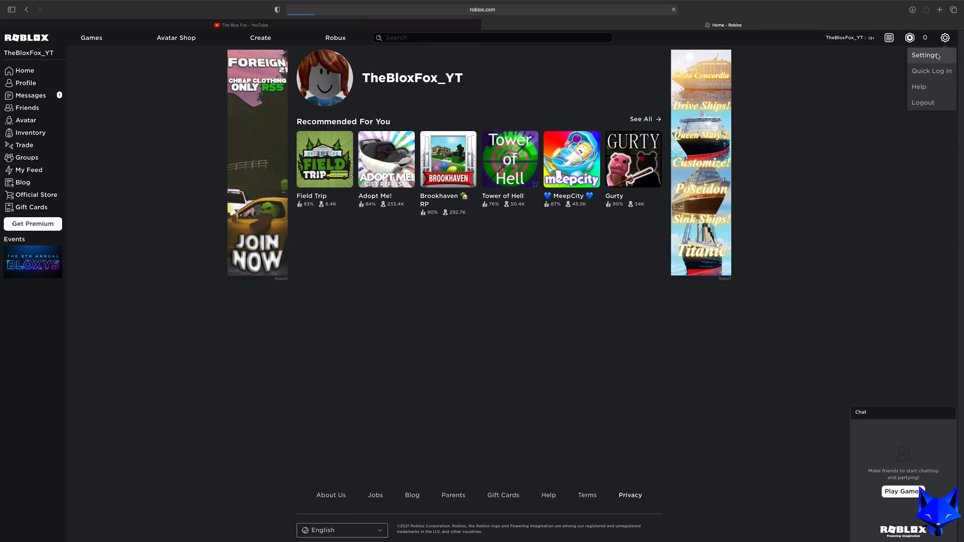
- Go to Settings > Security, reaching the Account PIN Required prompt
click(924, 54)
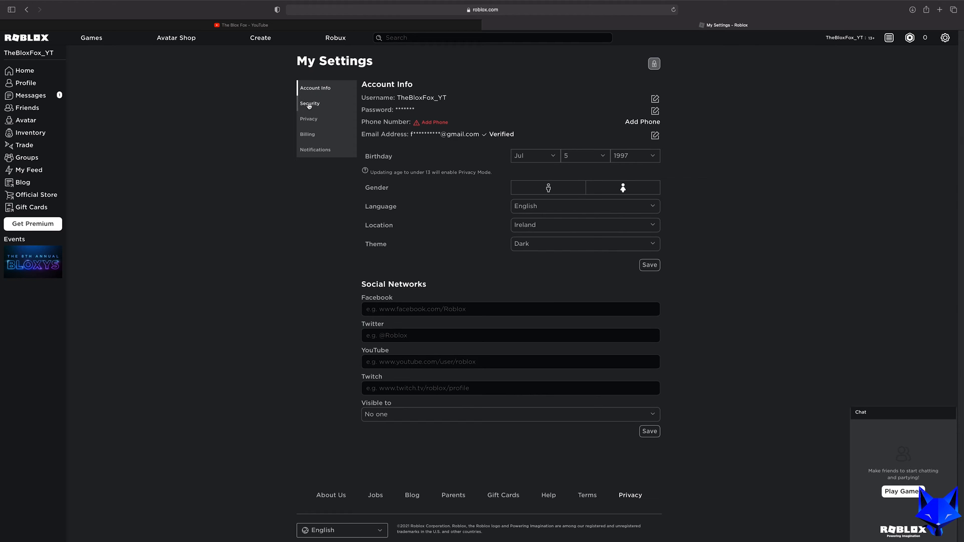
click(310, 103)
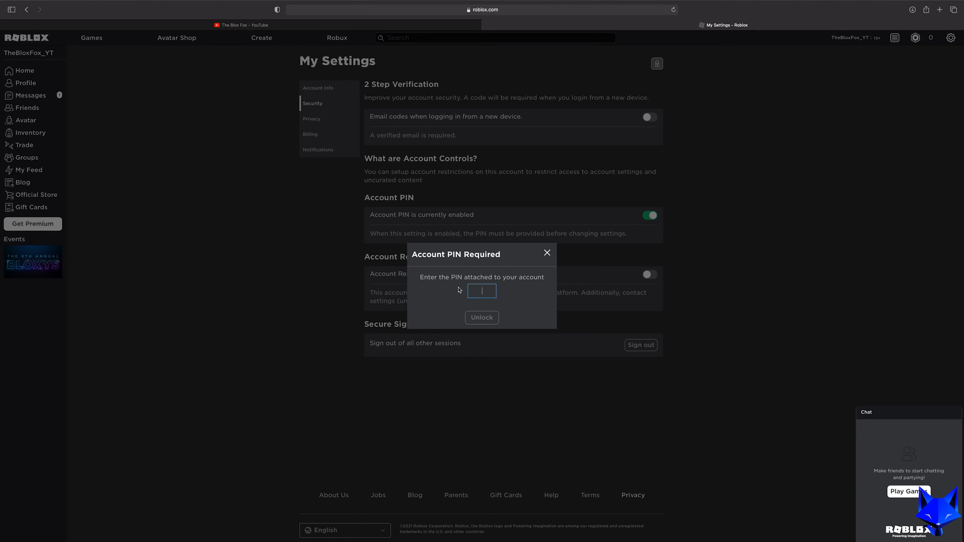
- Unlock settings with the PIN, then set the Account Info birthday year to 1979
click(481, 318)
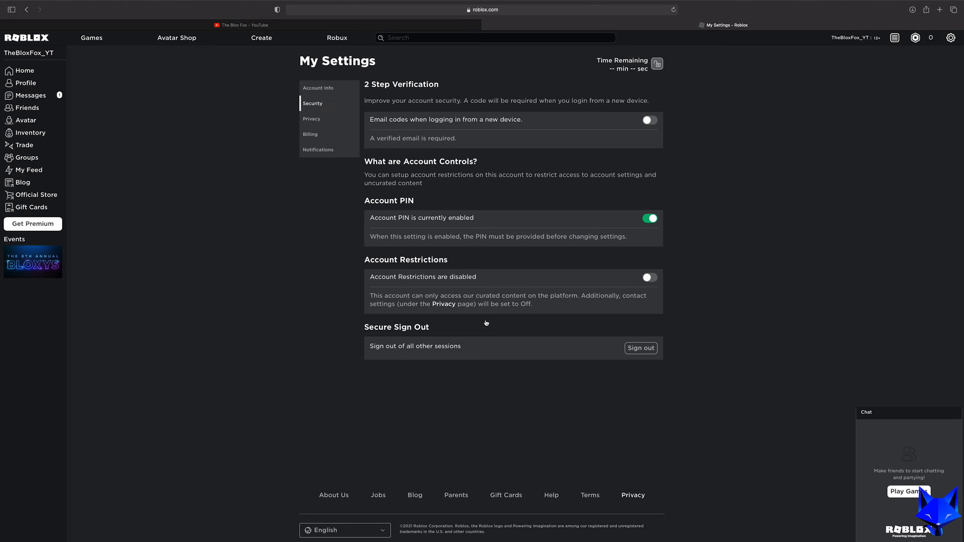
click(649, 218)
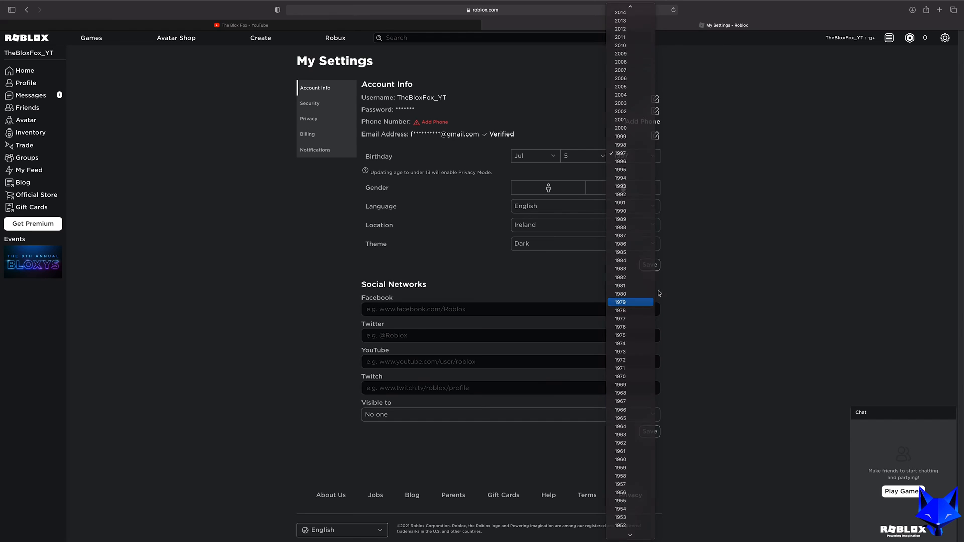
click(620, 303)
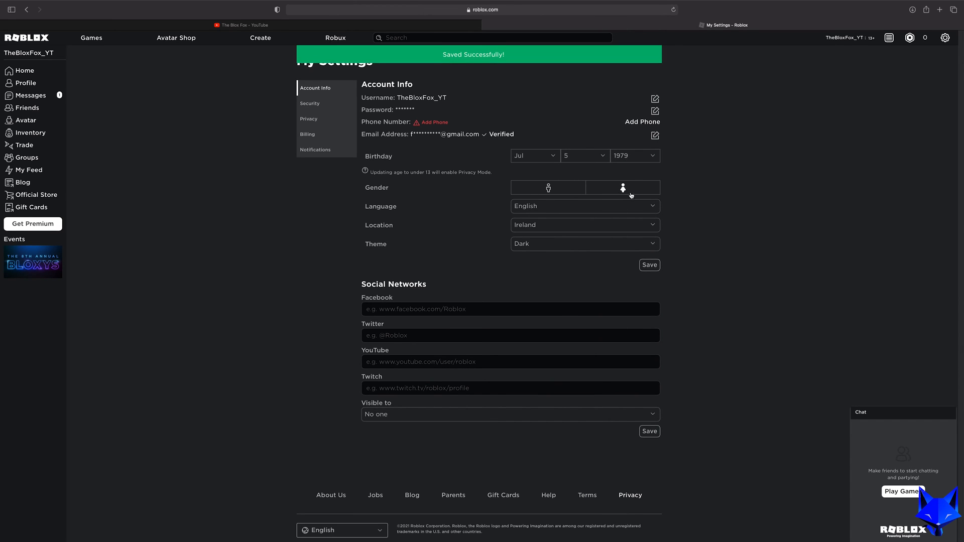
click(634, 155)
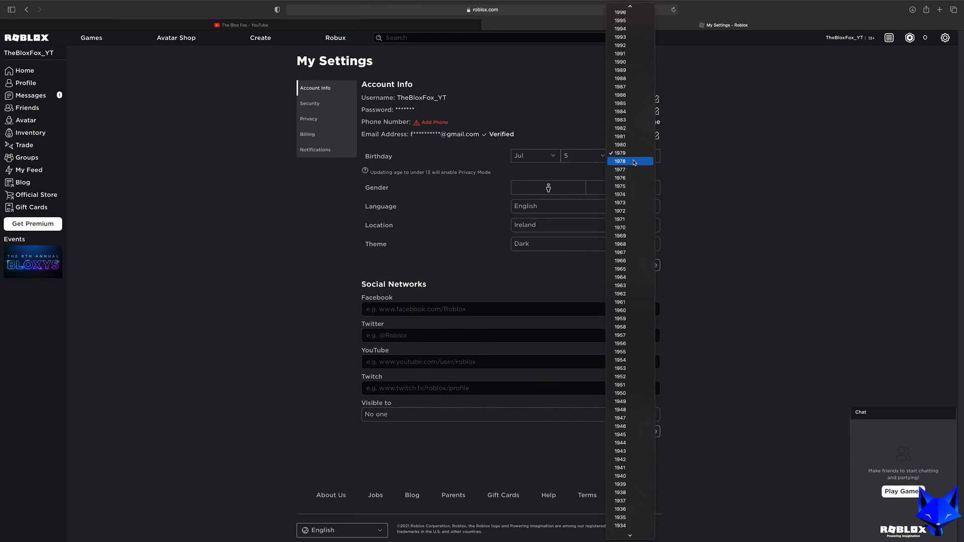